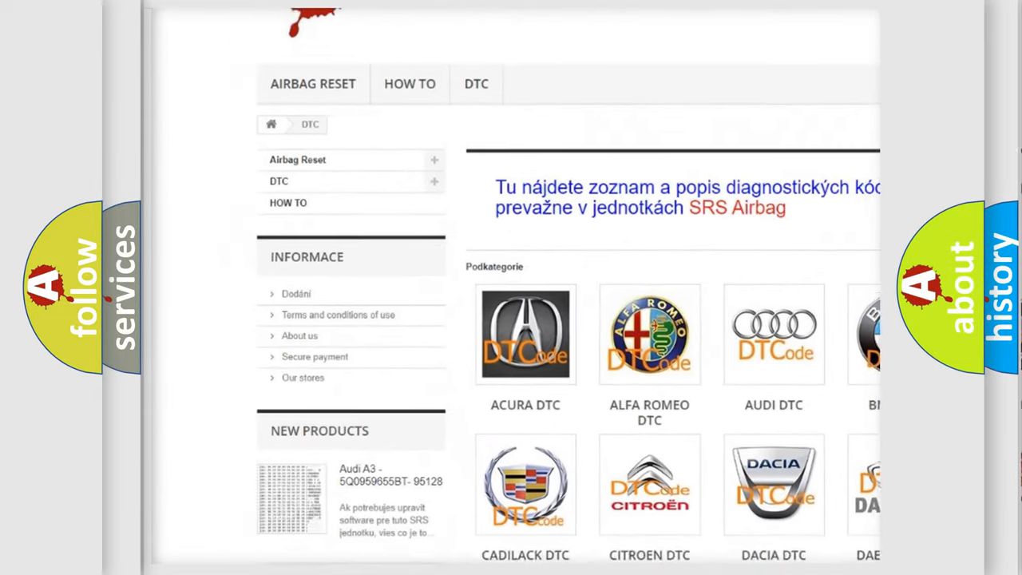
scroll("down", 3)
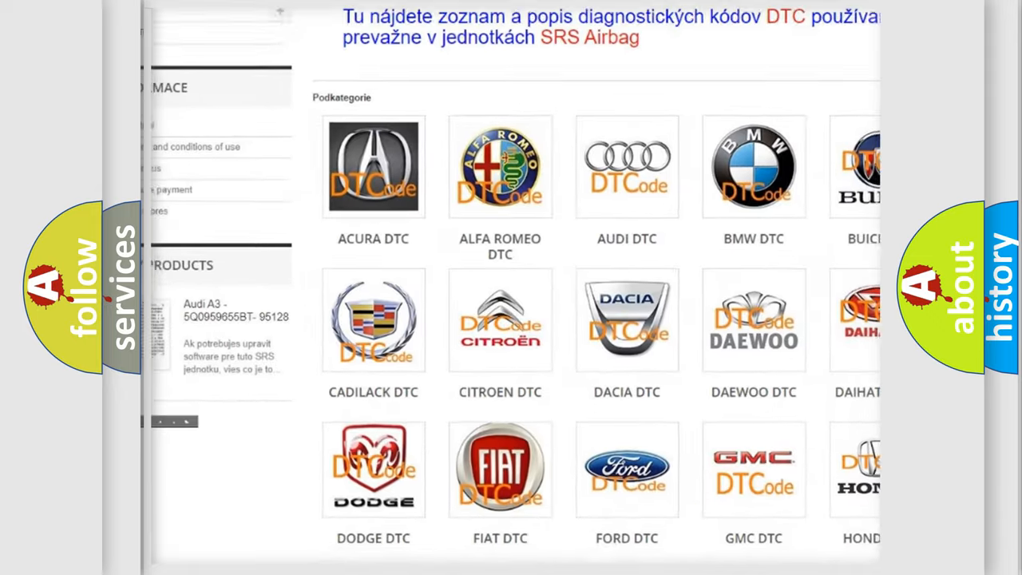
scroll("down", 3)
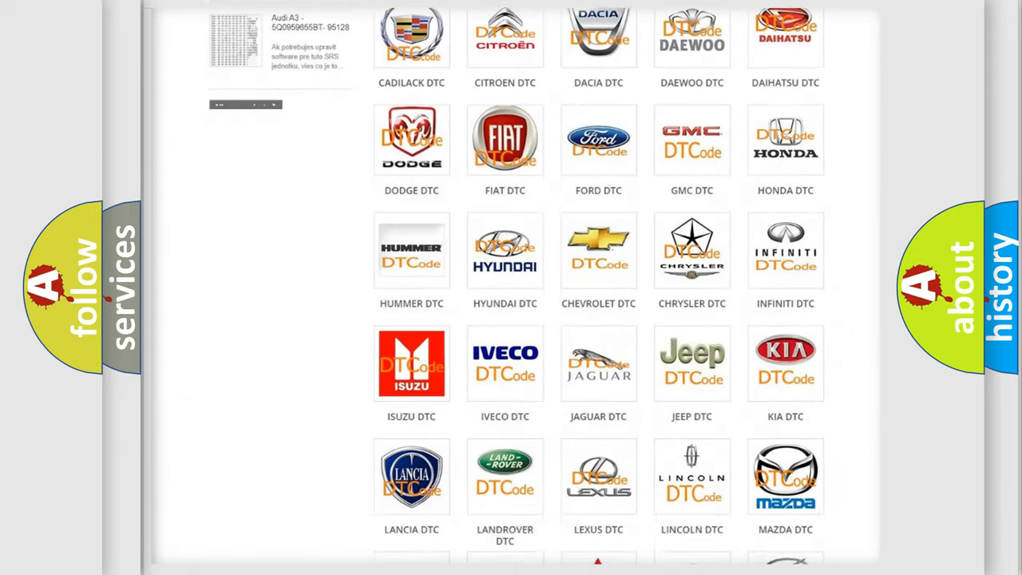
scroll("down", 3)
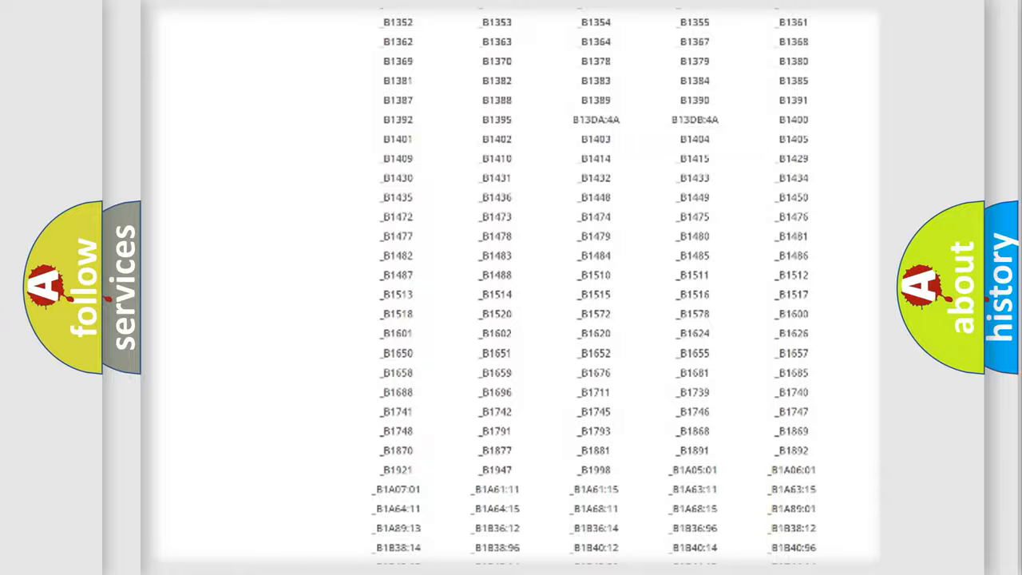
scroll("up", 3)
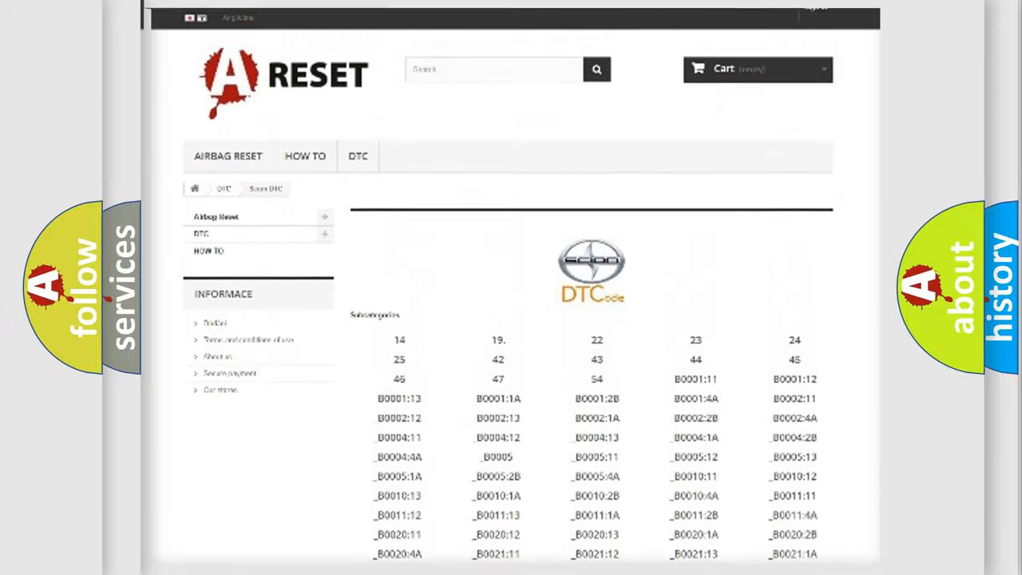